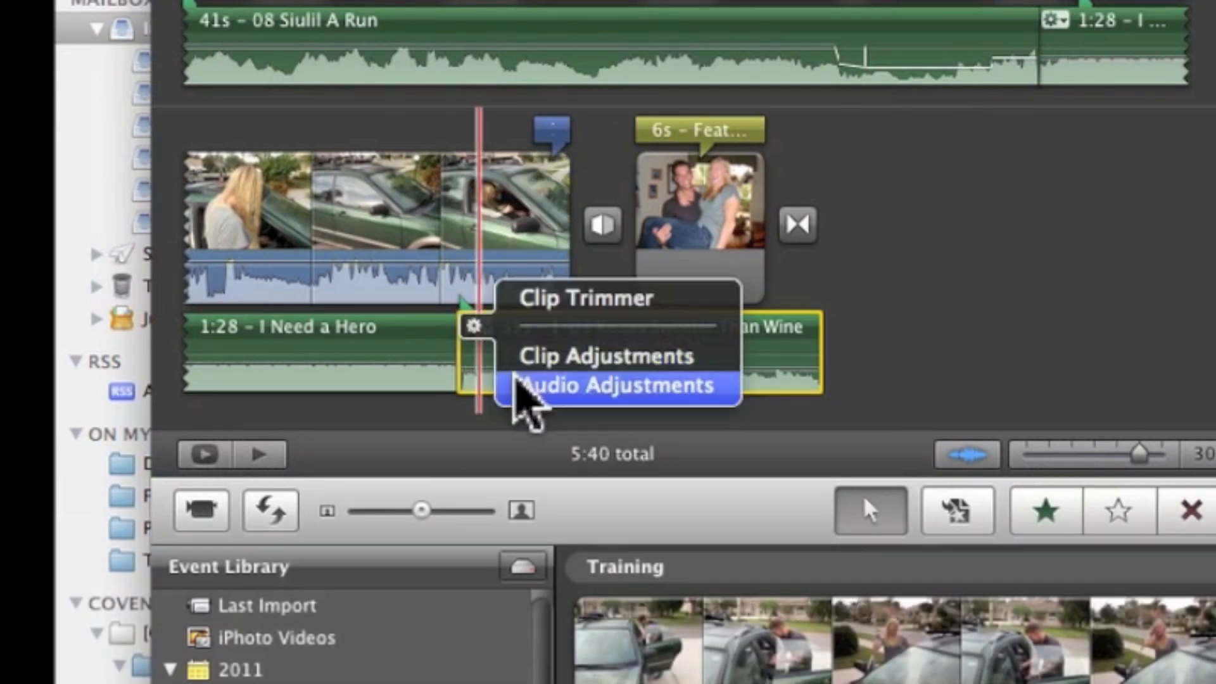
Step: Set a manual 2.2-second fade-out on the Kisses Sweeter Than Wine track in Audio Adjustments, then close the Inspector
click(615, 385)
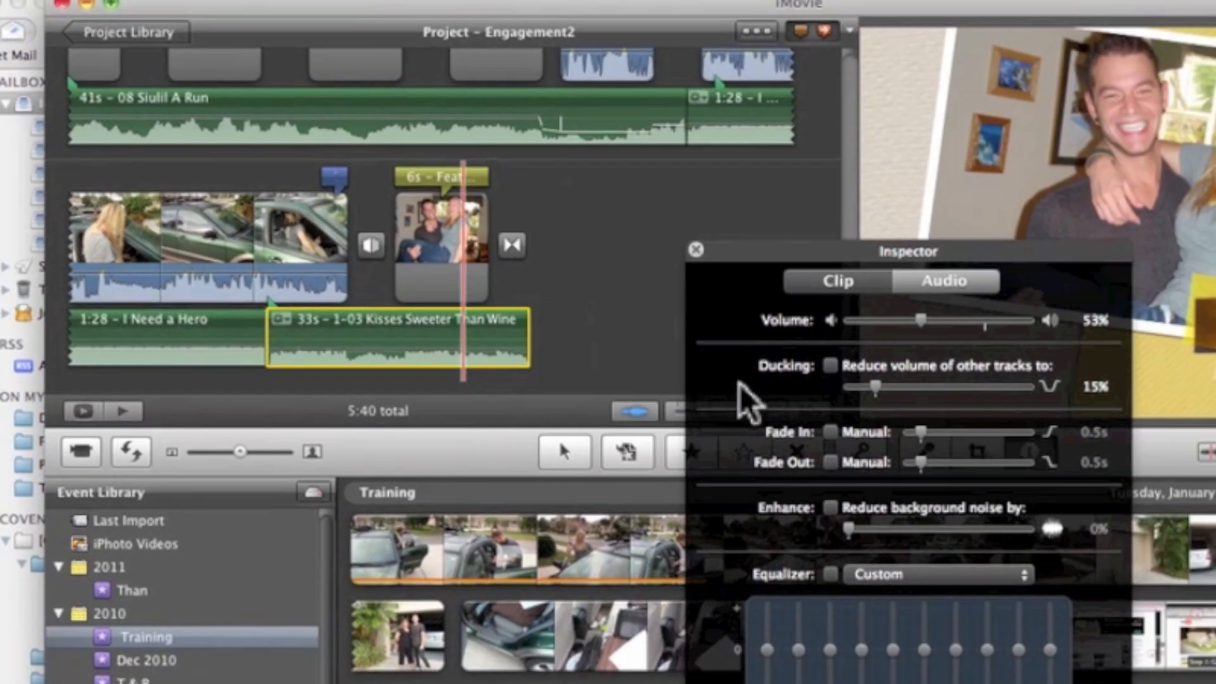
mouse_move(857, 478)
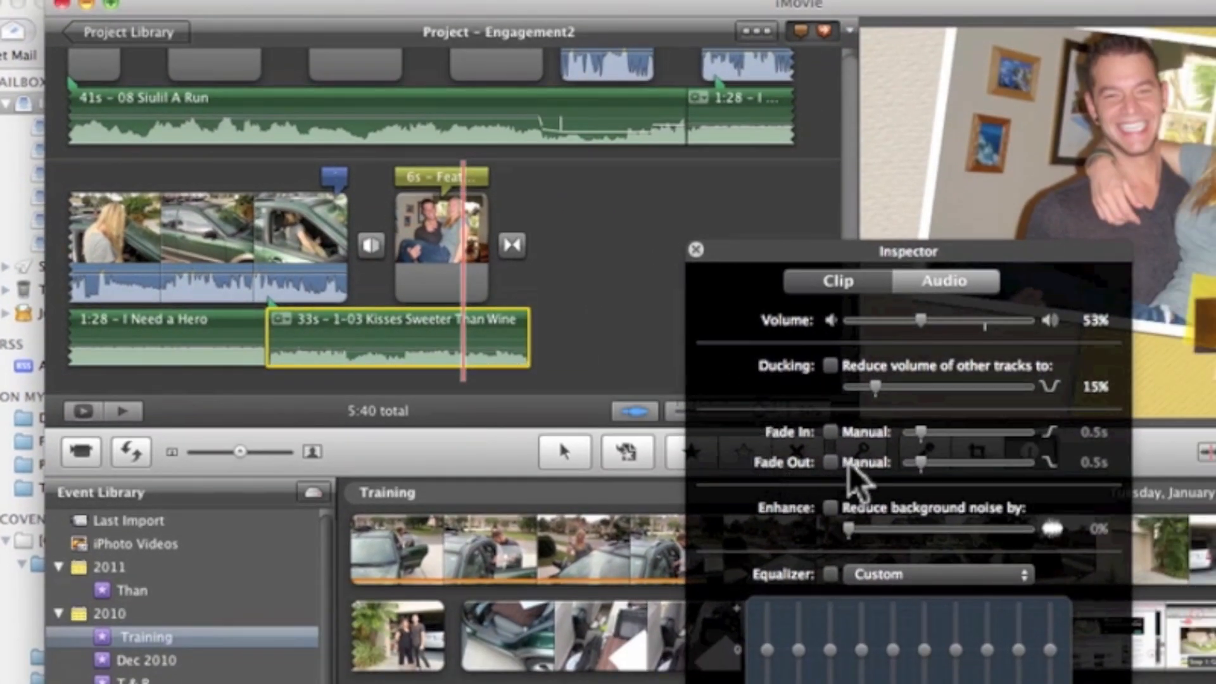
mouse_move(842, 457)
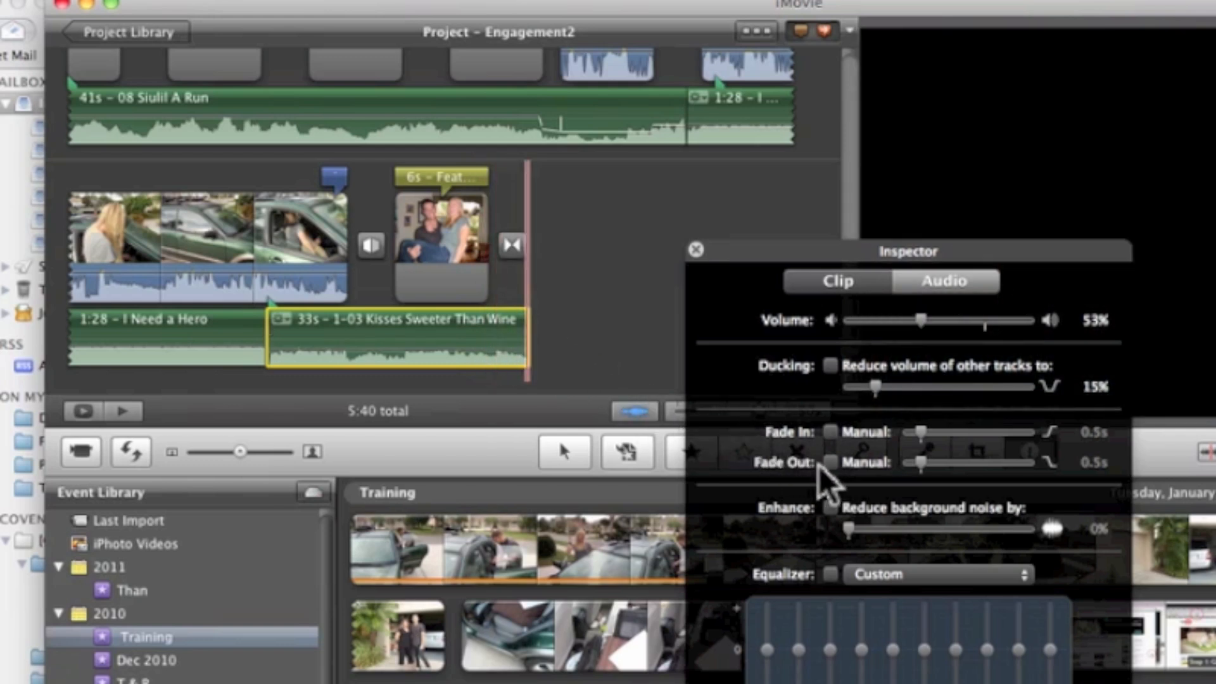
click(832, 462)
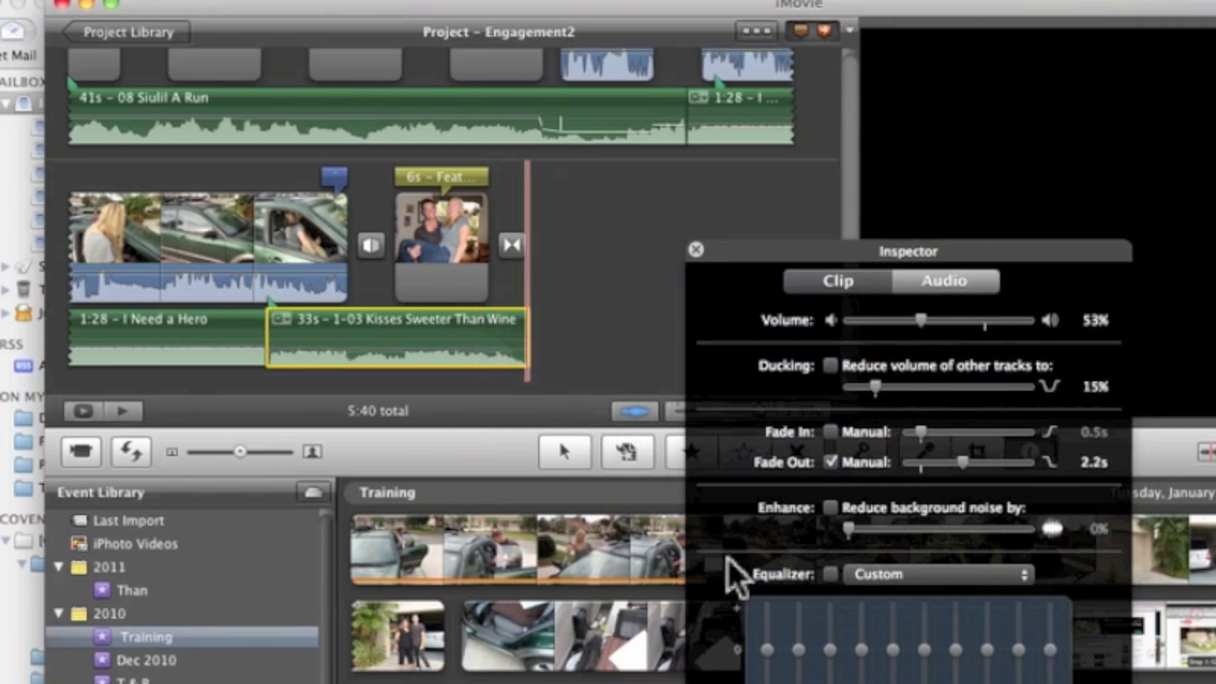
mouse_move(717, 271)
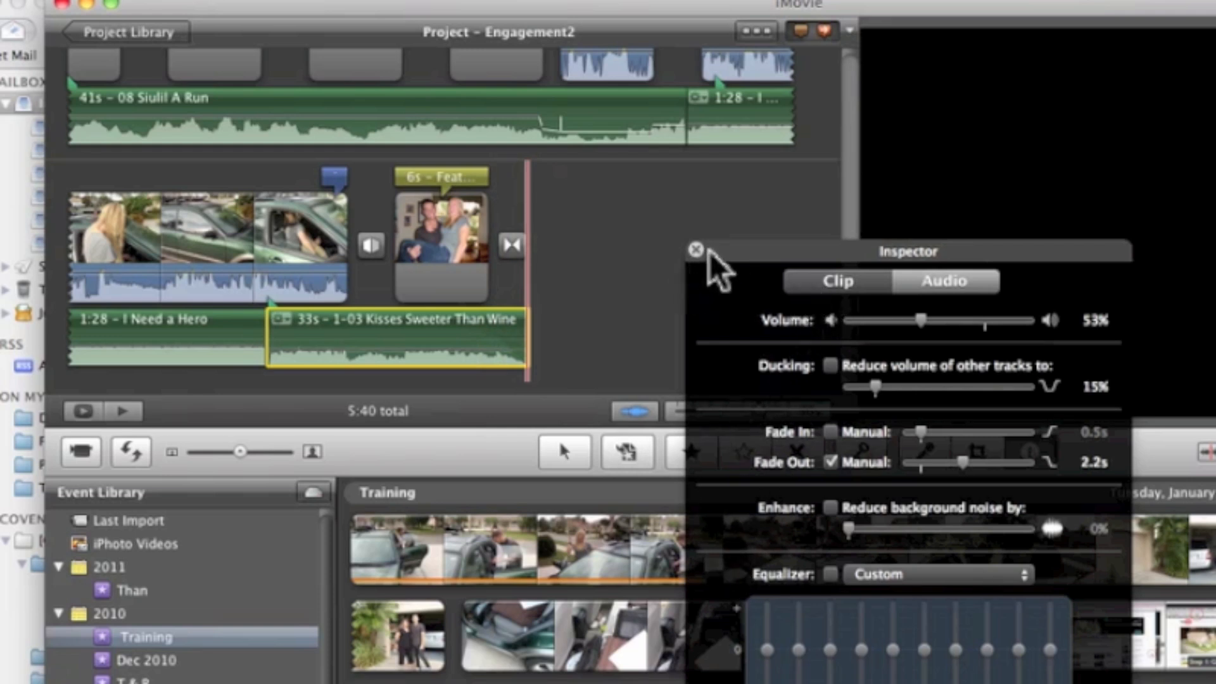
mouse_move(719, 275)
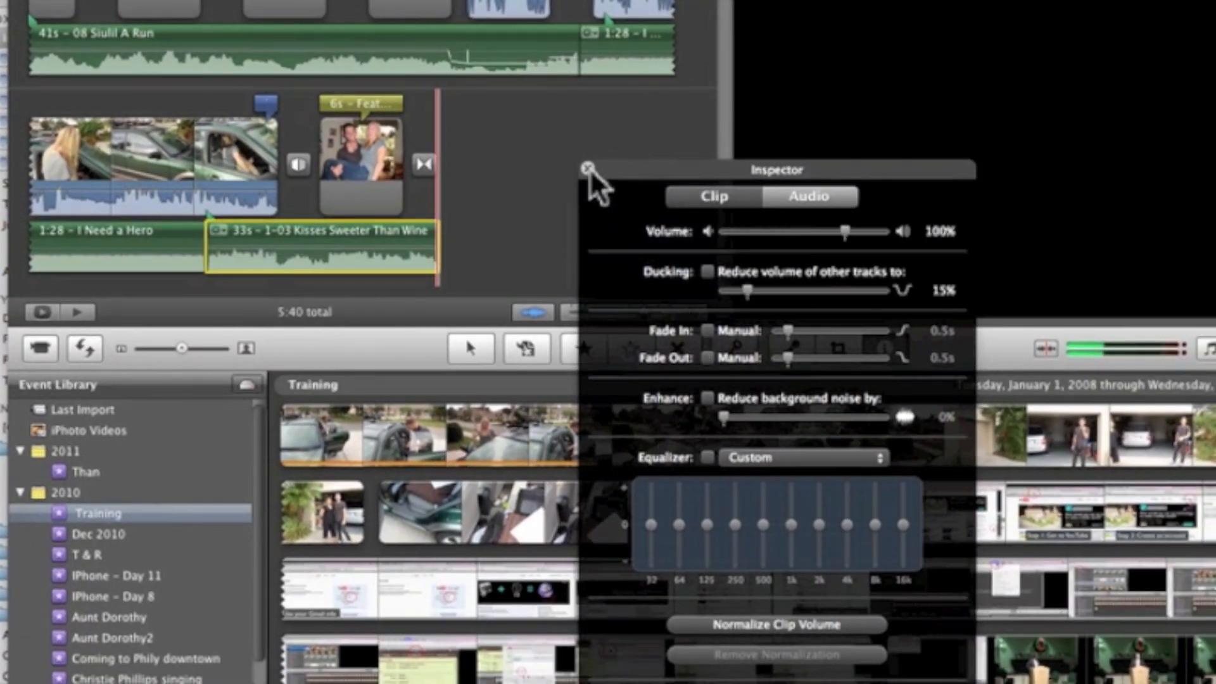
click(587, 169)
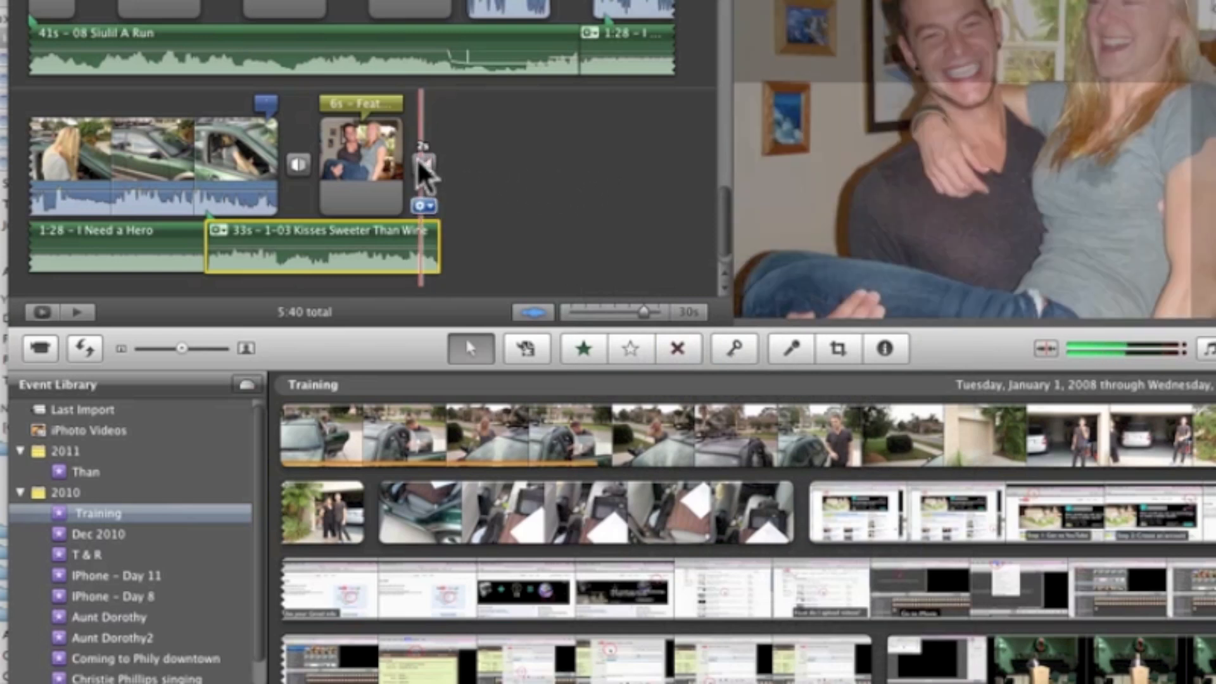